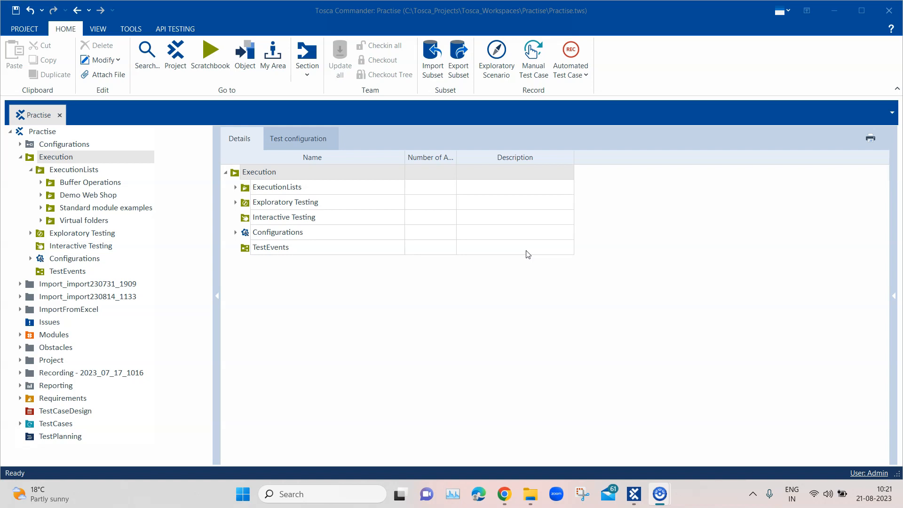
mouse_move(566, 257)
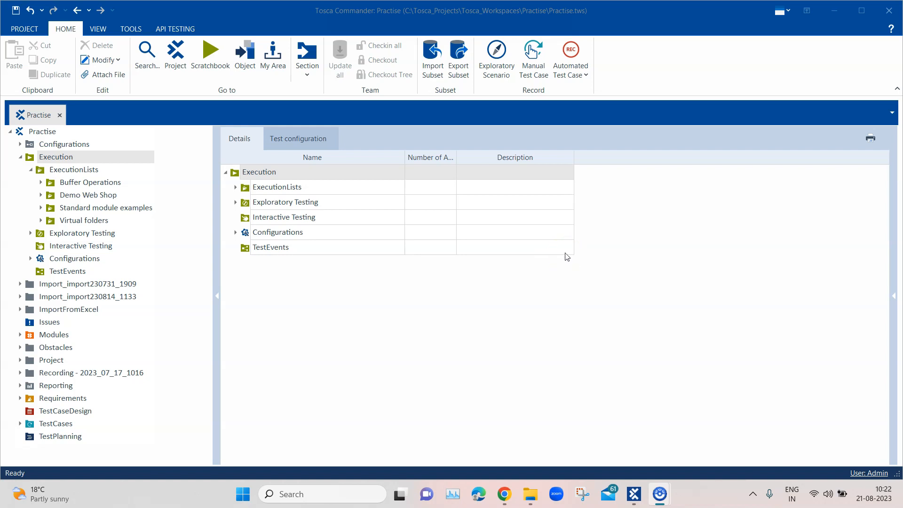
Show the project info page with the Admin login and Practise SQLite workspace path.
click(25, 29)
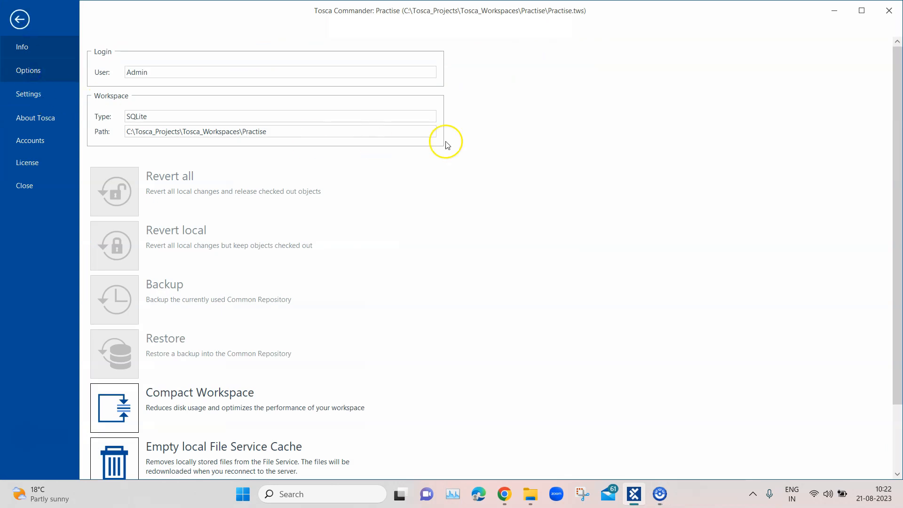
In Options > View, leave 'Enable trend charts' checked and confirm with OK.
click(27, 71)
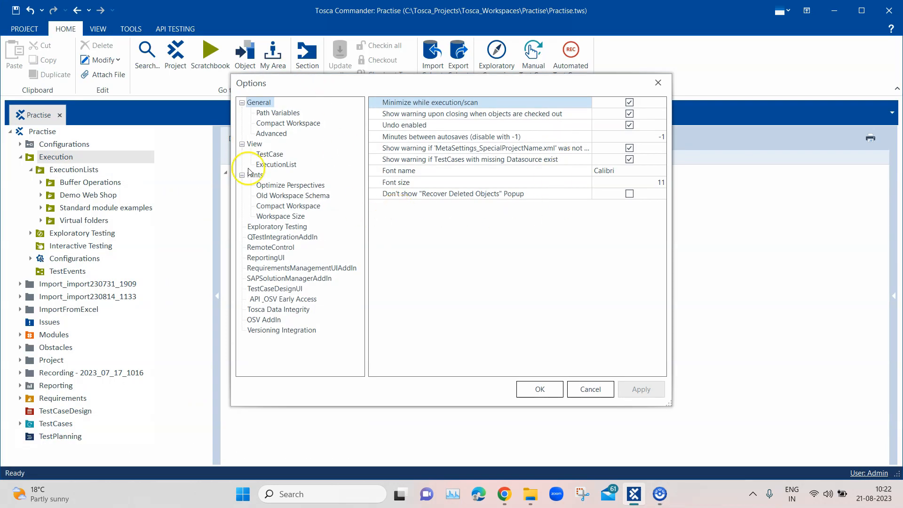
click(253, 143)
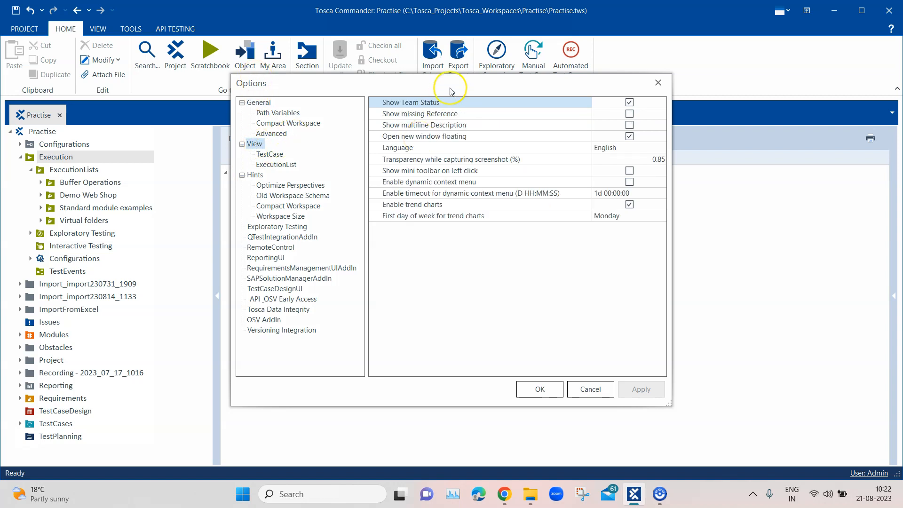
mouse_move(470, 209)
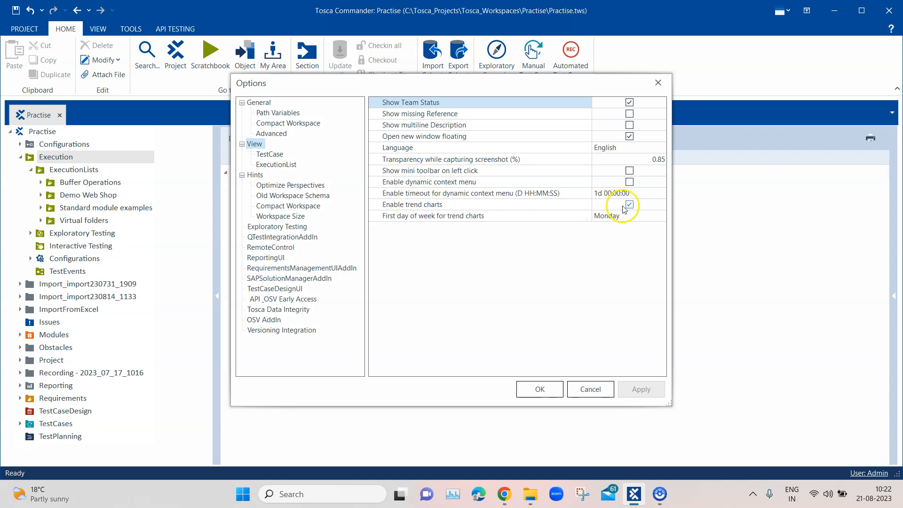
click(629, 204)
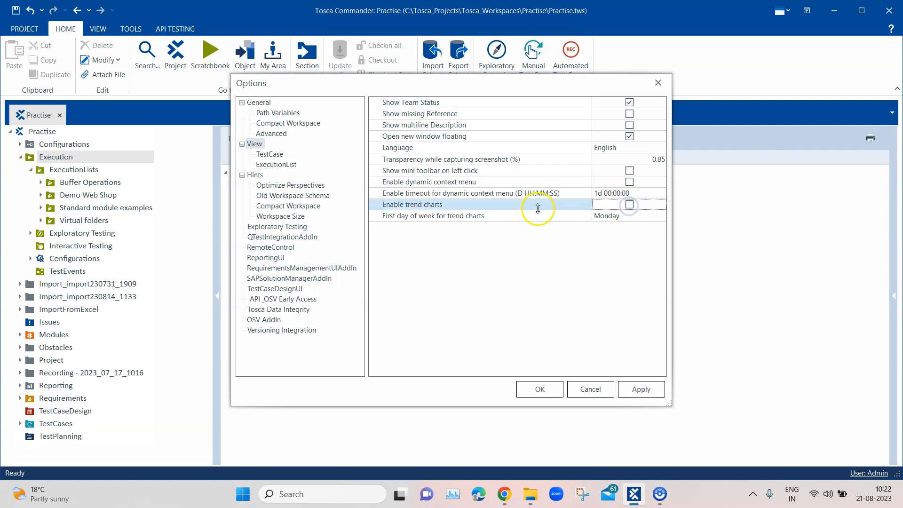
click(629, 206)
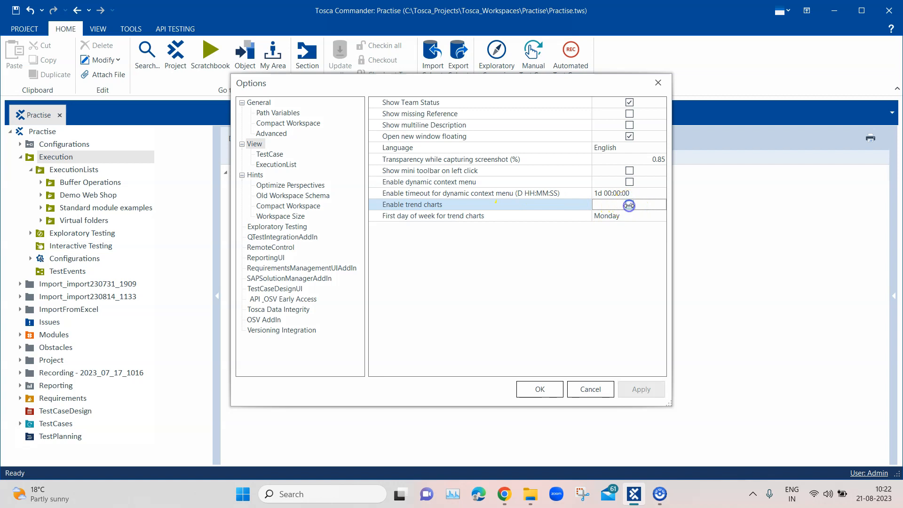
click(630, 204)
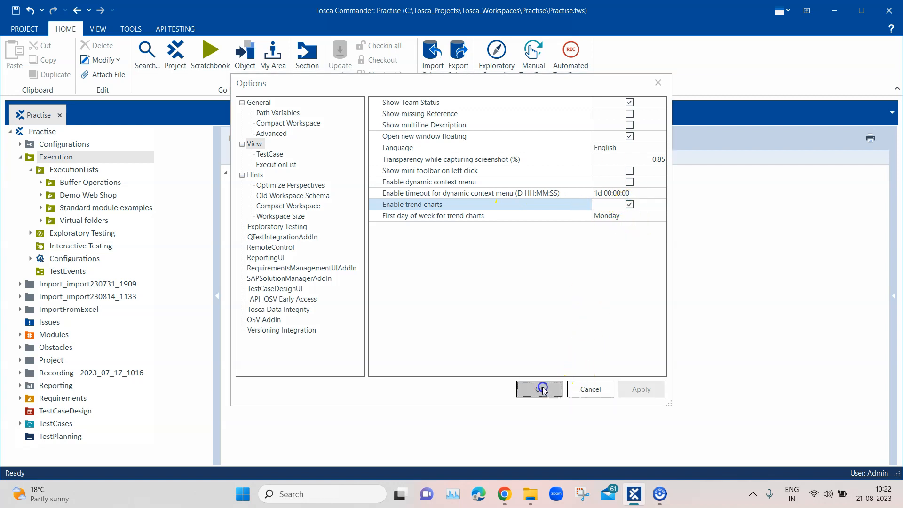
click(538, 389)
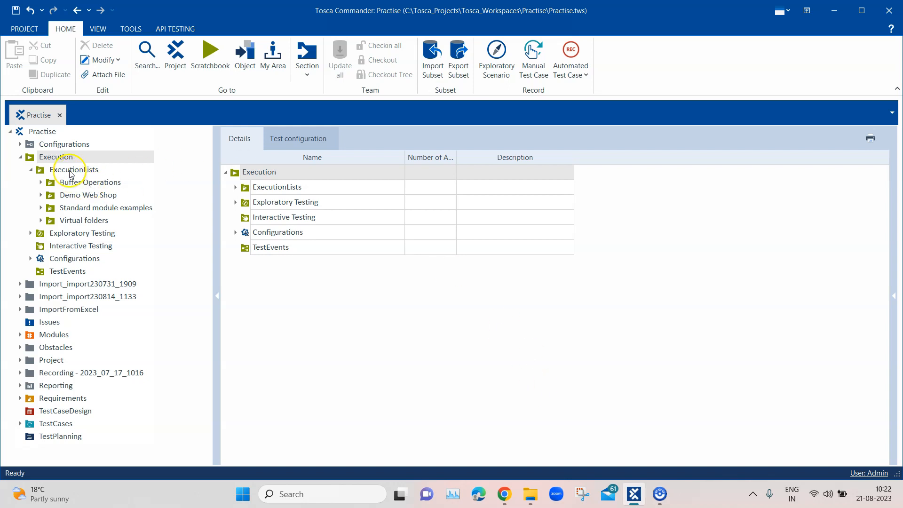
Select the ExecutionLists folder to show its run results and trend chart tab.
click(73, 169)
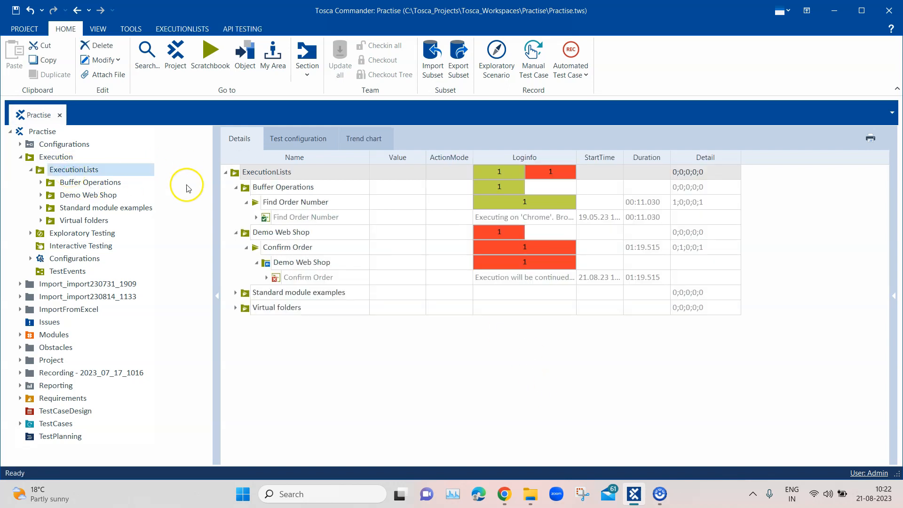
mouse_move(363, 138)
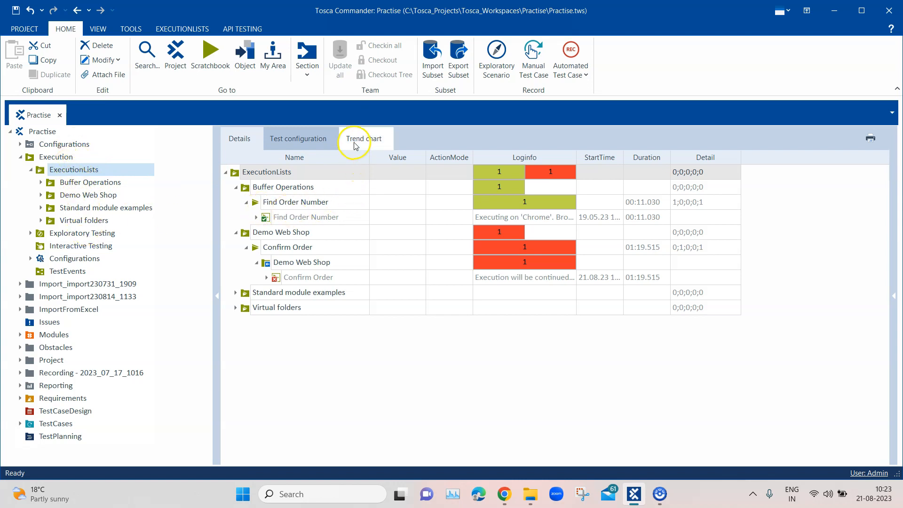
Show the ExecutionLists trend chart of monthly passed, failed and no-result counts.
click(363, 138)
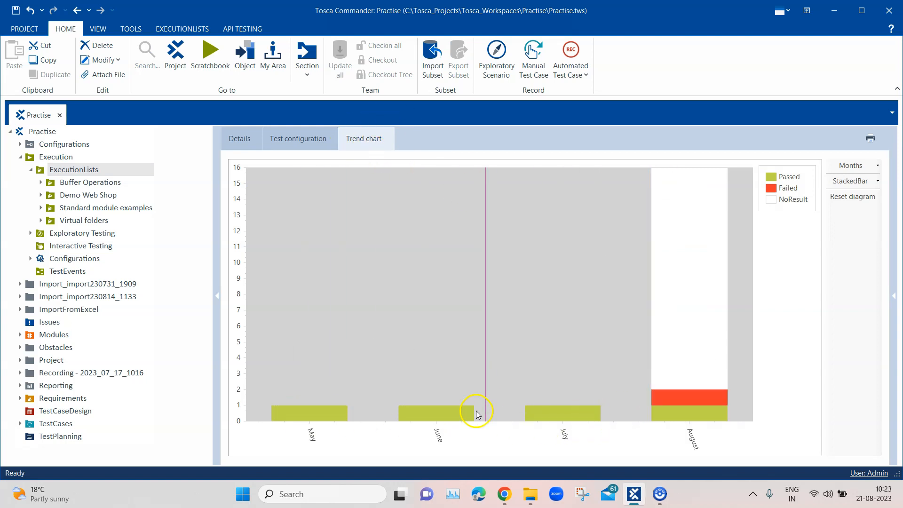
mouse_move(644, 263)
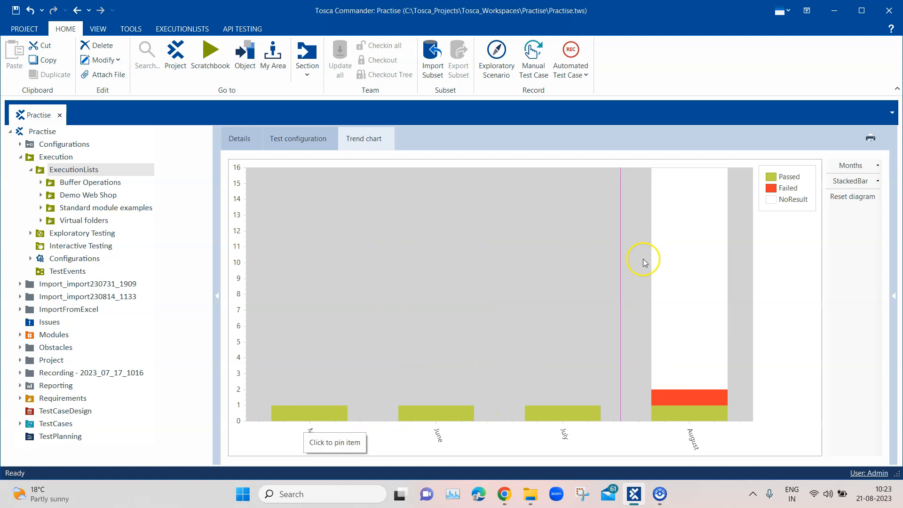
mouse_move(598, 367)
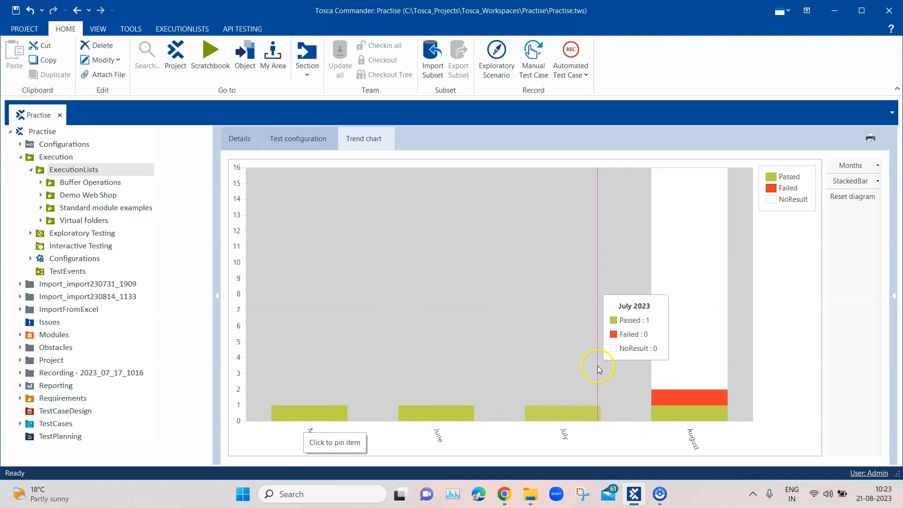
mouse_move(507, 351)
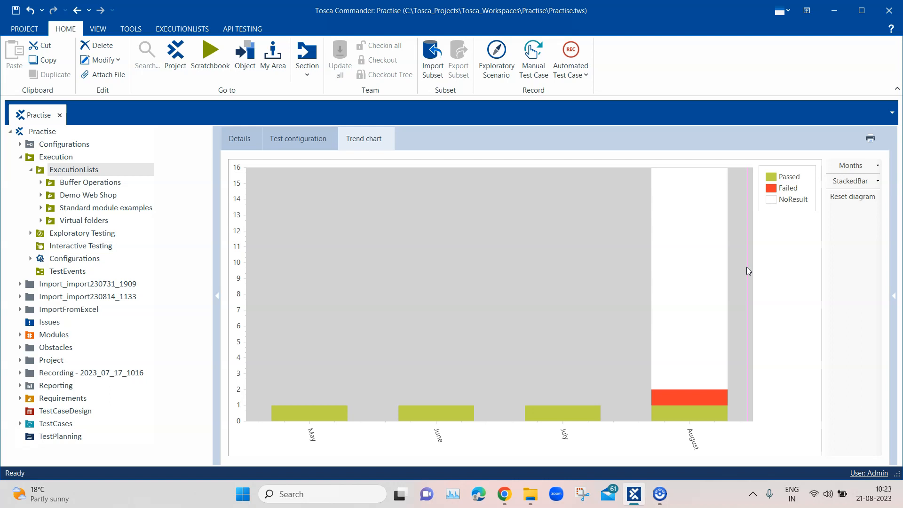
mouse_move(294, 207)
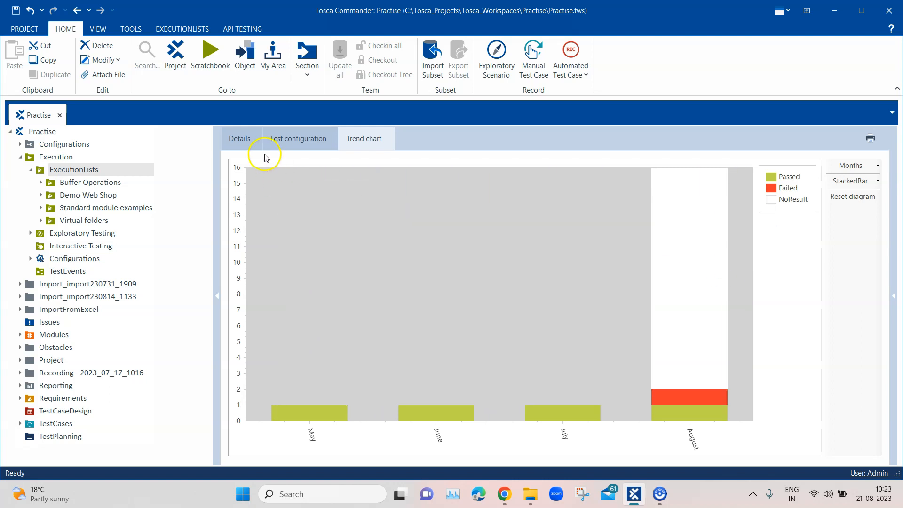
mouse_move(255, 375)
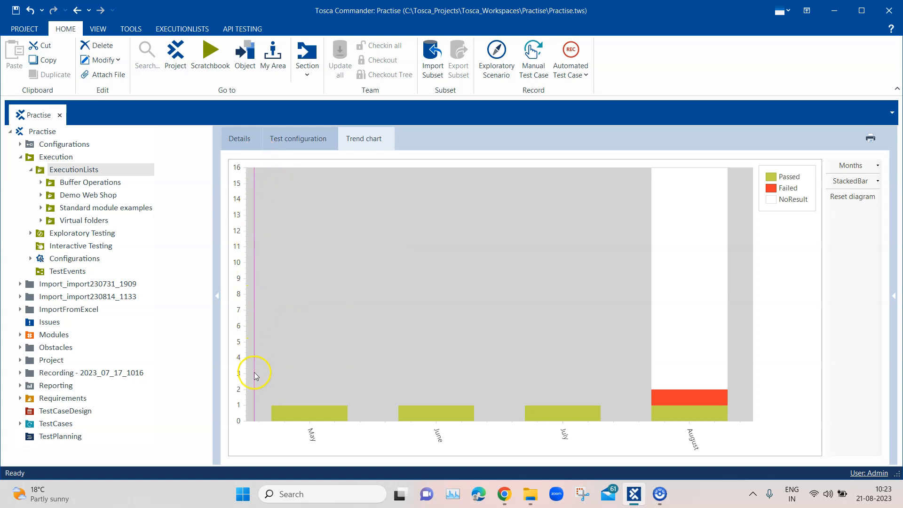
mouse_move(703, 429)
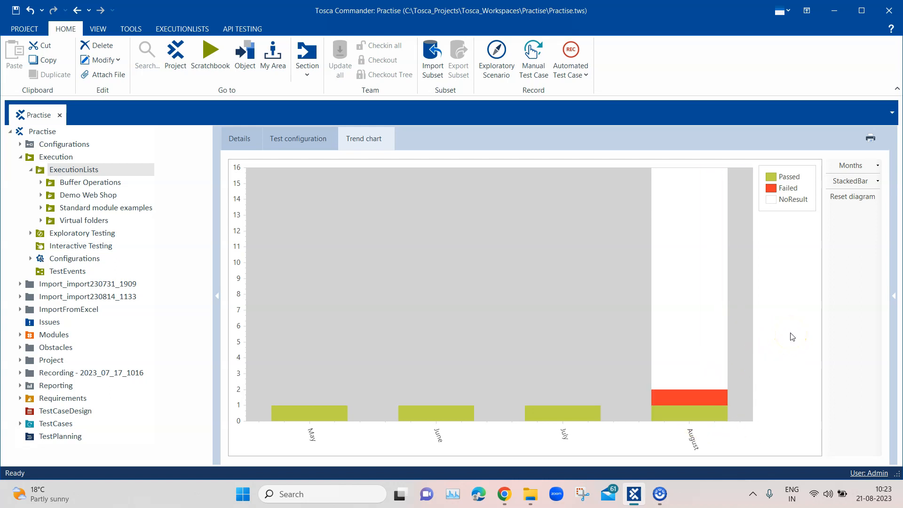
mouse_move(643, 409)
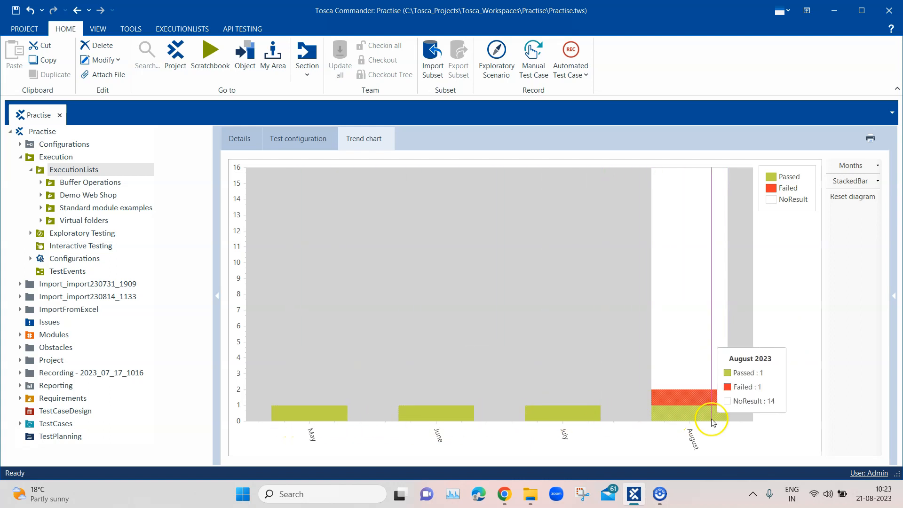
mouse_move(469, 412)
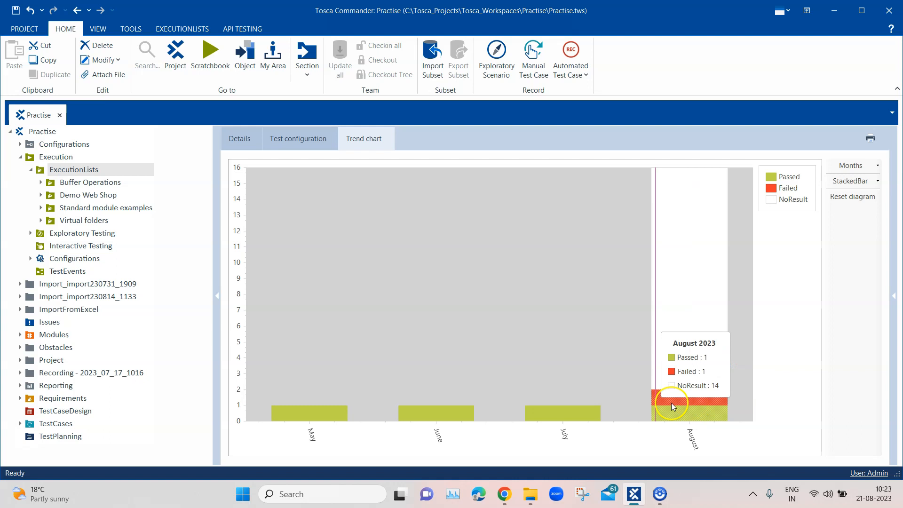
mouse_move(329, 414)
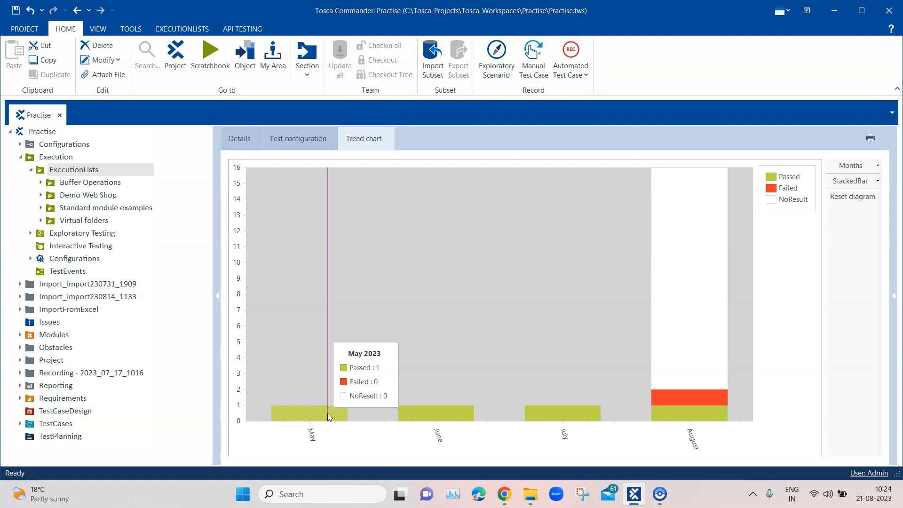
mouse_move(870, 245)
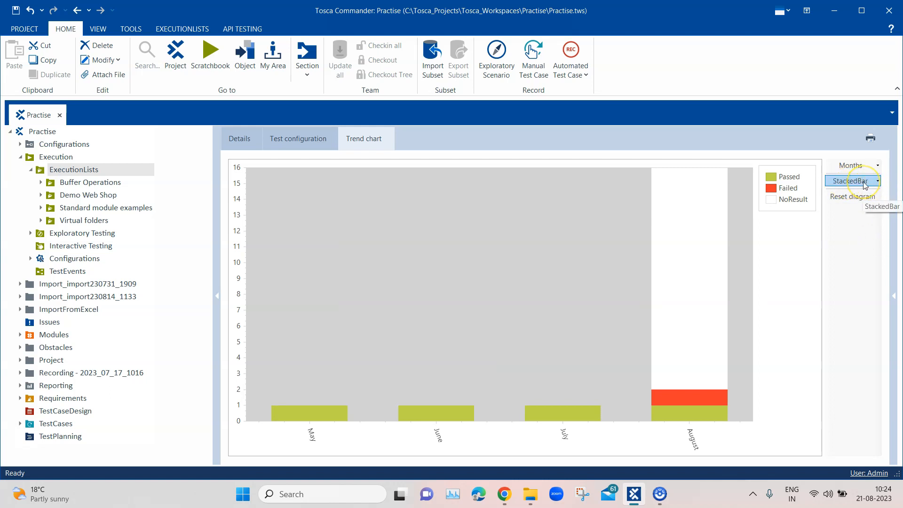
Try Bar and Line chart types, then settle on Bar3D for the trend chart.
click(876, 181)
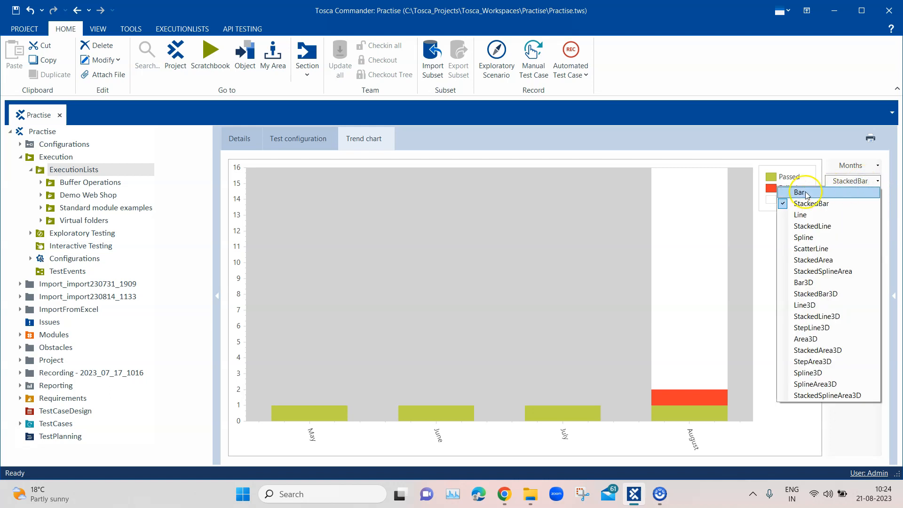
click(800, 192)
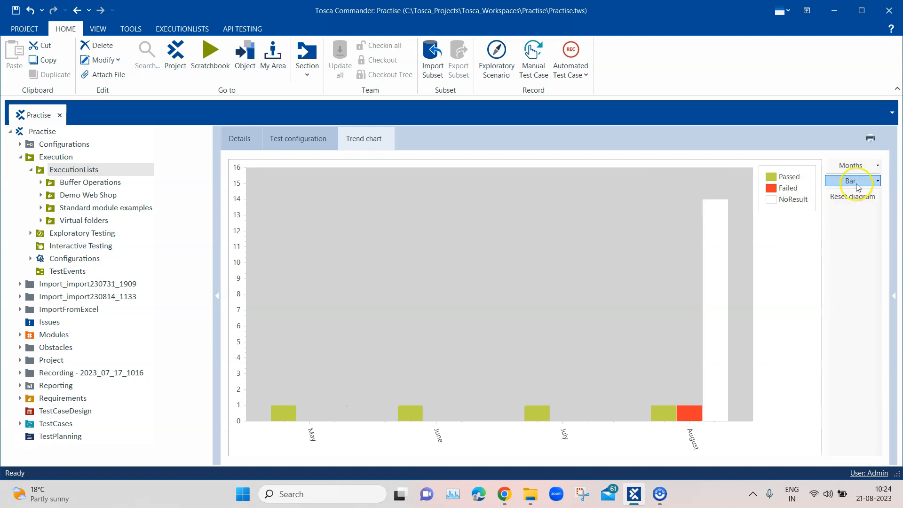
click(856, 180)
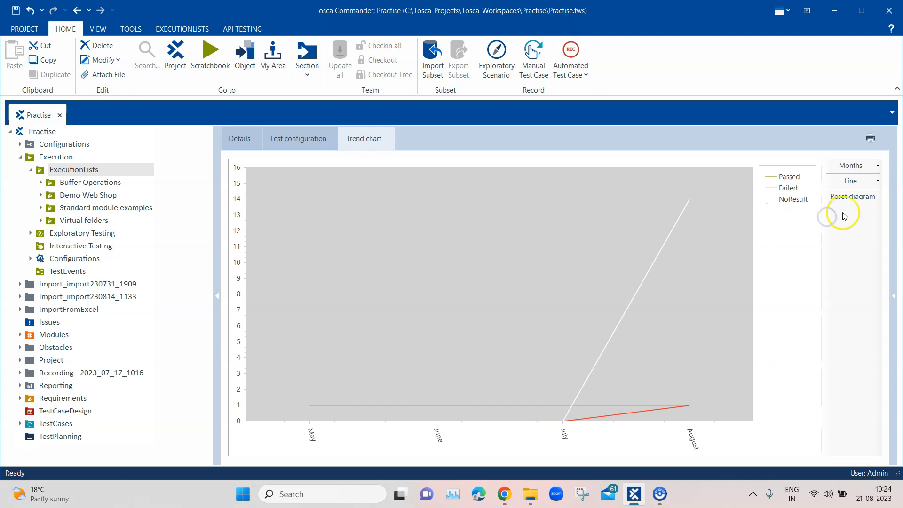
click(853, 180)
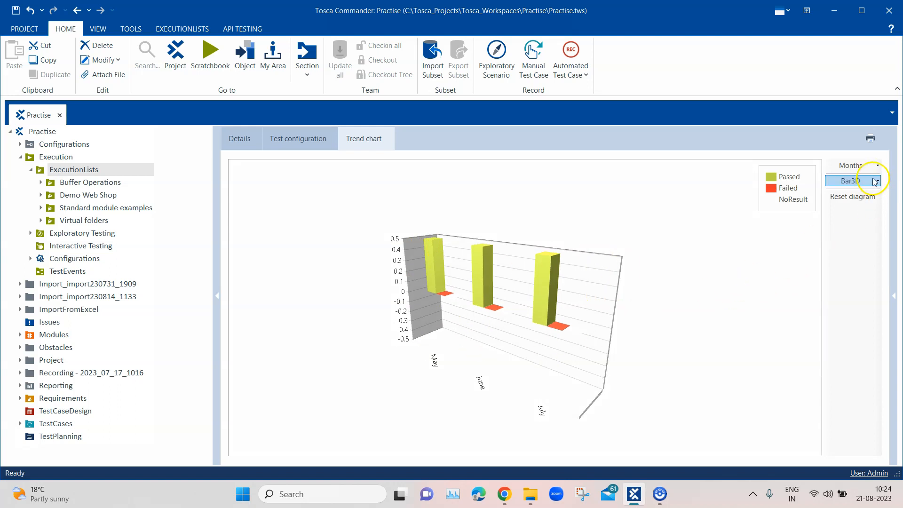
click(878, 180)
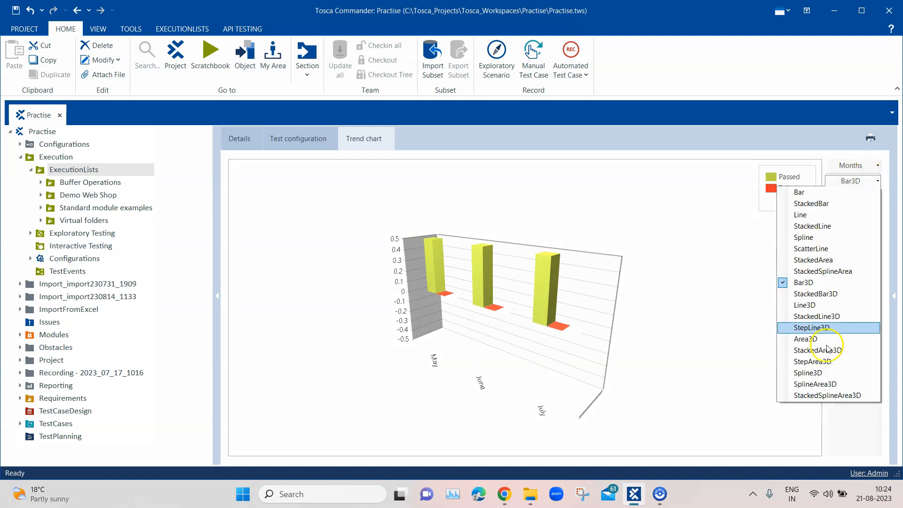
mouse_move(815, 282)
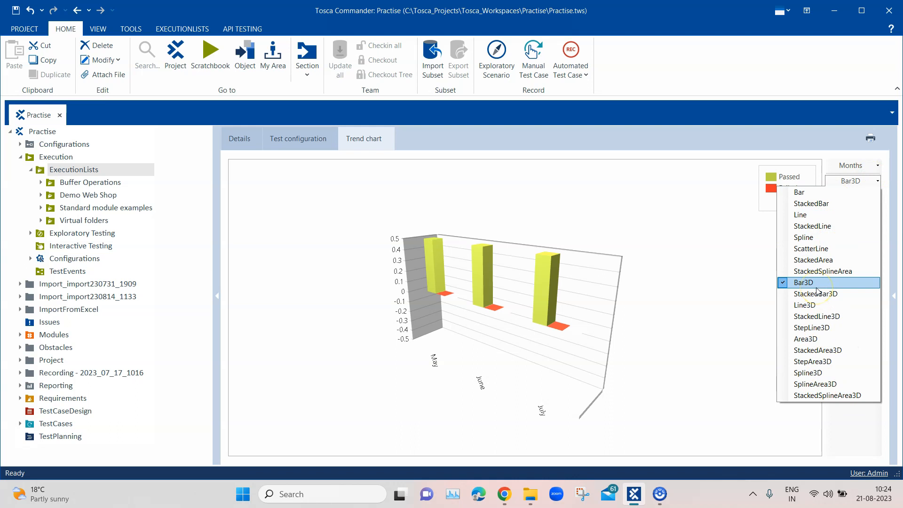
click(803, 282)
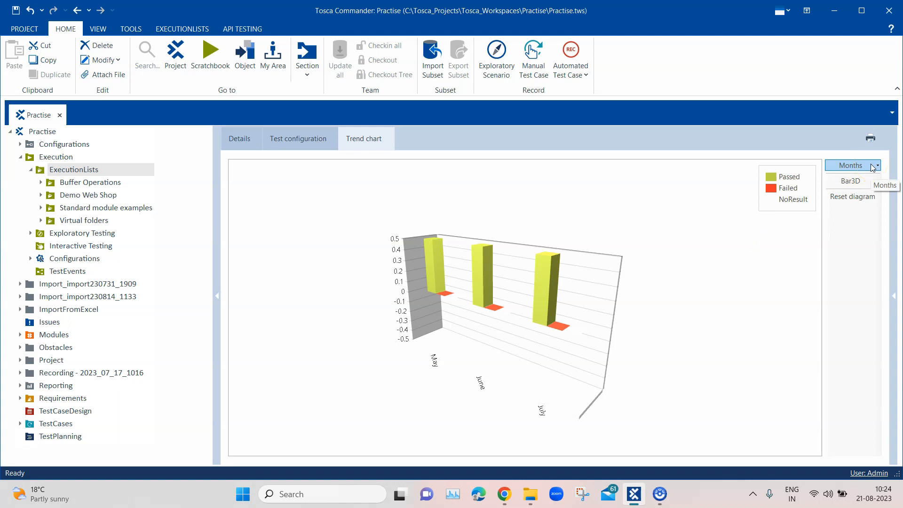
Keep monthly grouping and switch the chart type to StackedBar.
click(852, 165)
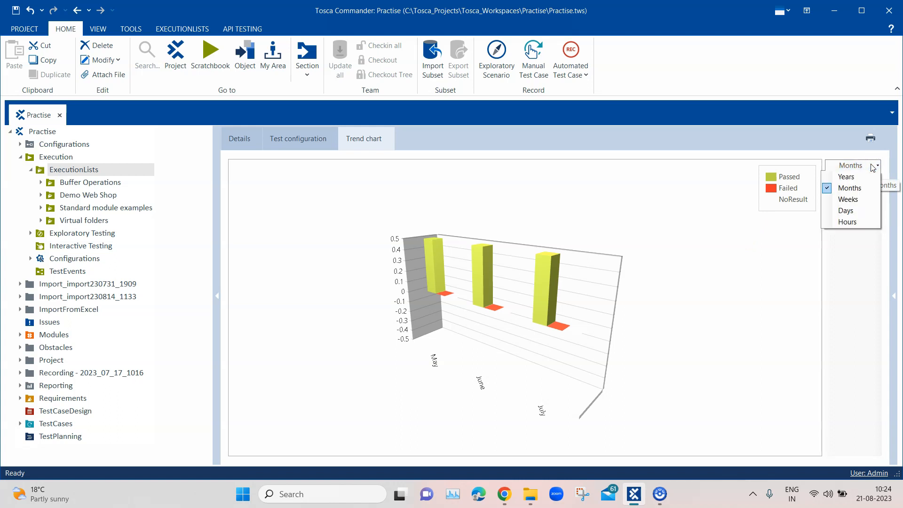
click(876, 165)
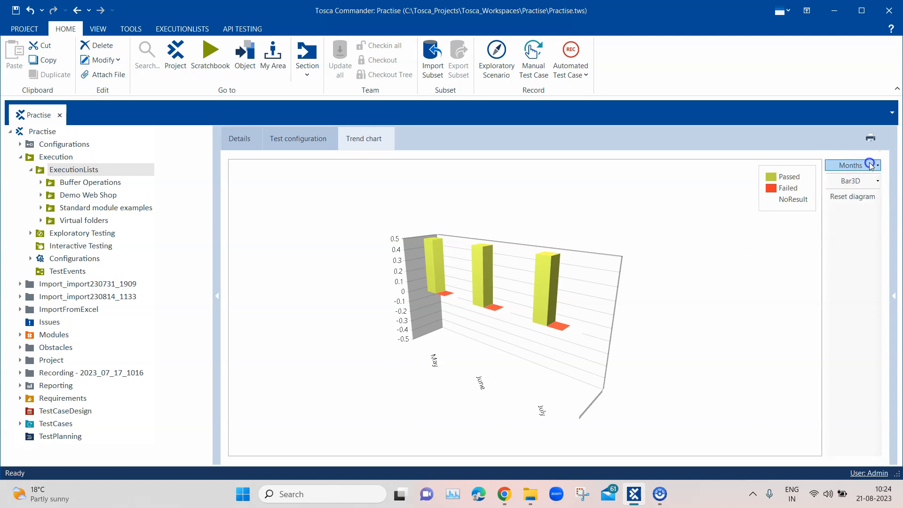
click(877, 166)
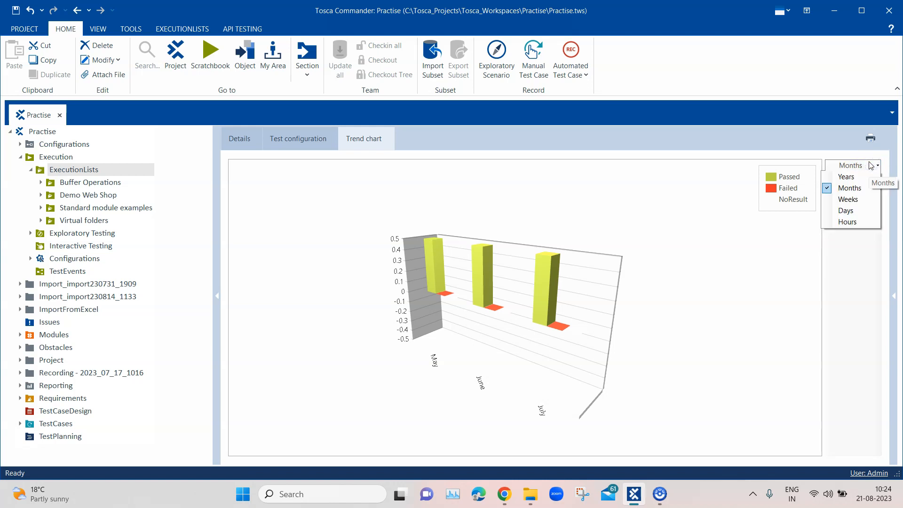
click(875, 165)
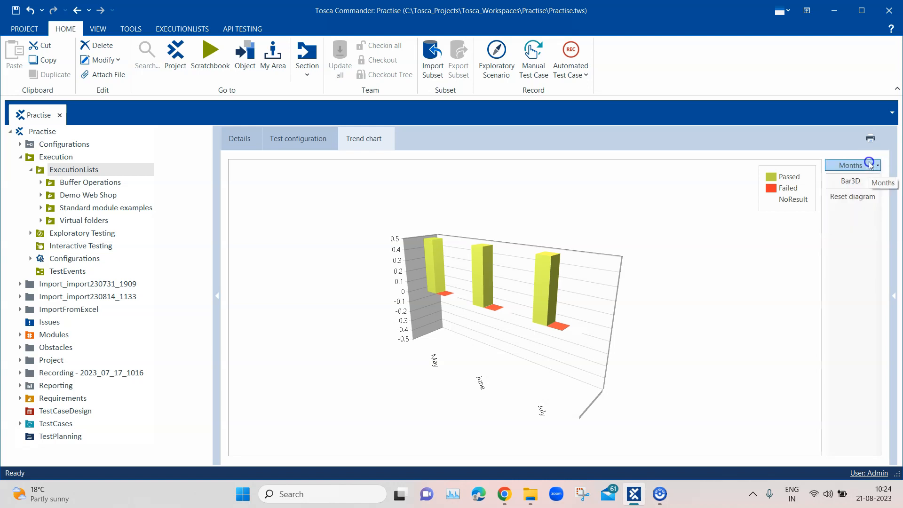
click(853, 181)
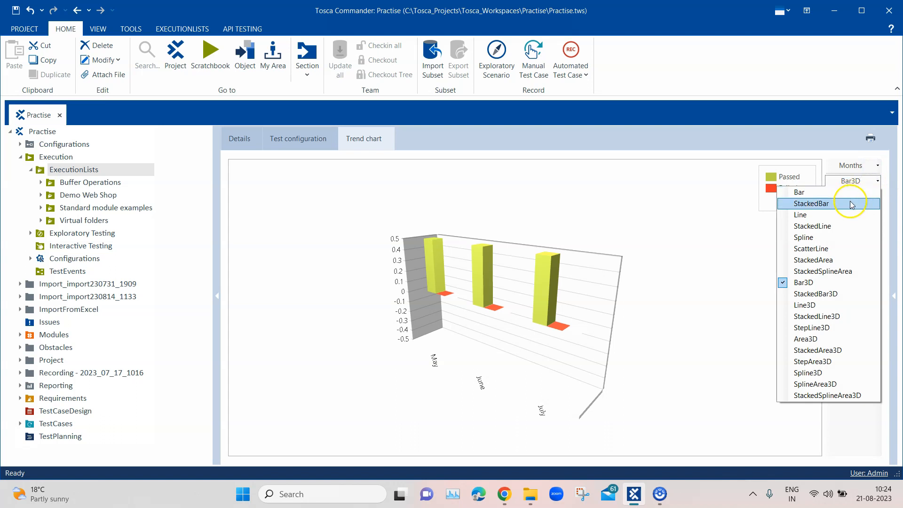
click(812, 203)
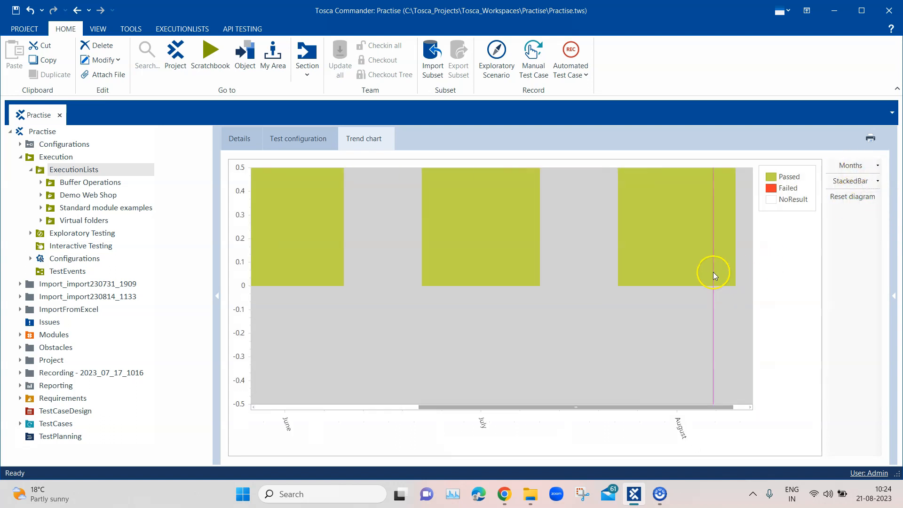
Regroup the stacked results by Years, then Weeks, and reset the chart display.
click(851, 166)
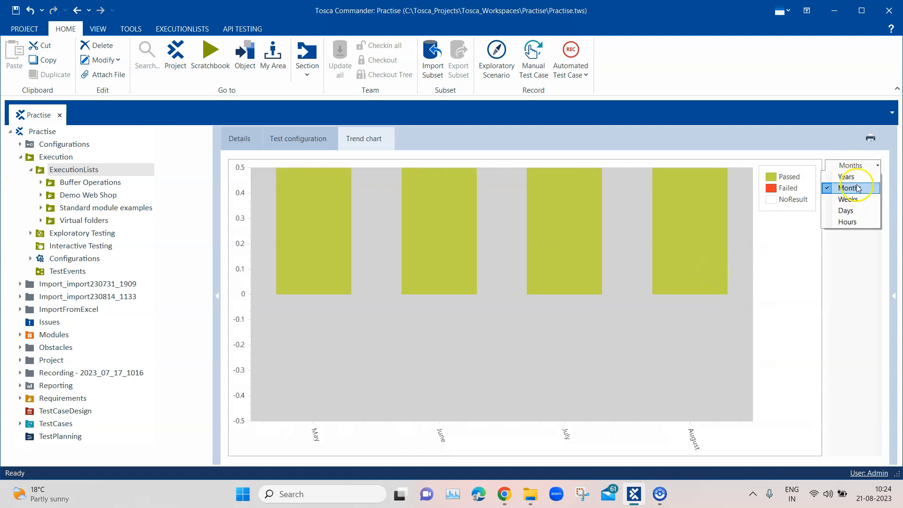
click(847, 177)
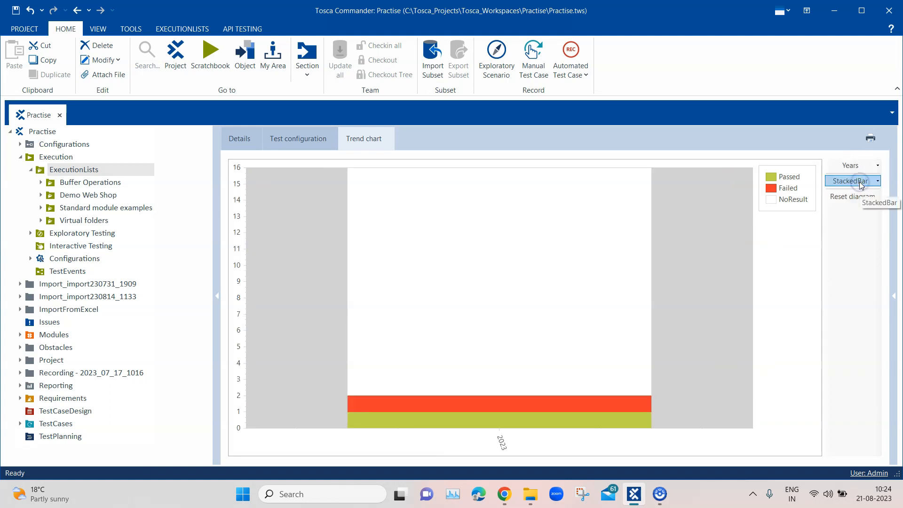
click(877, 166)
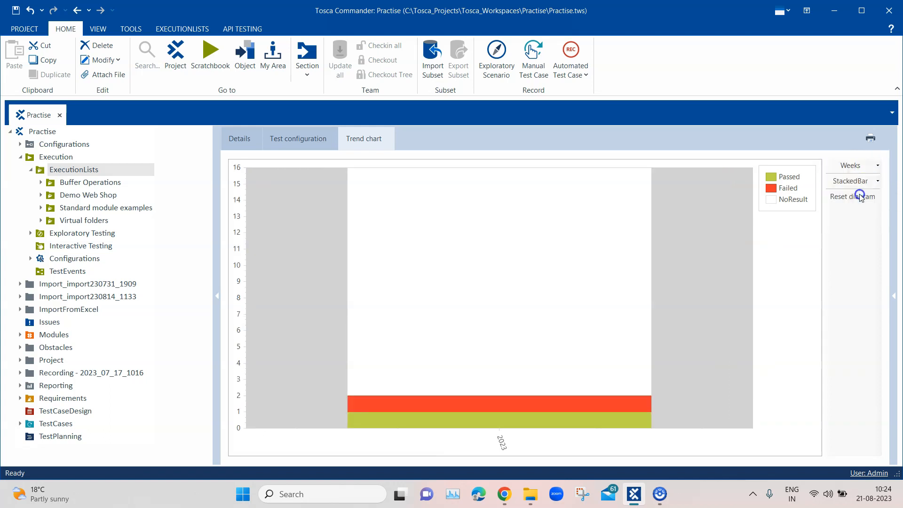
click(850, 166)
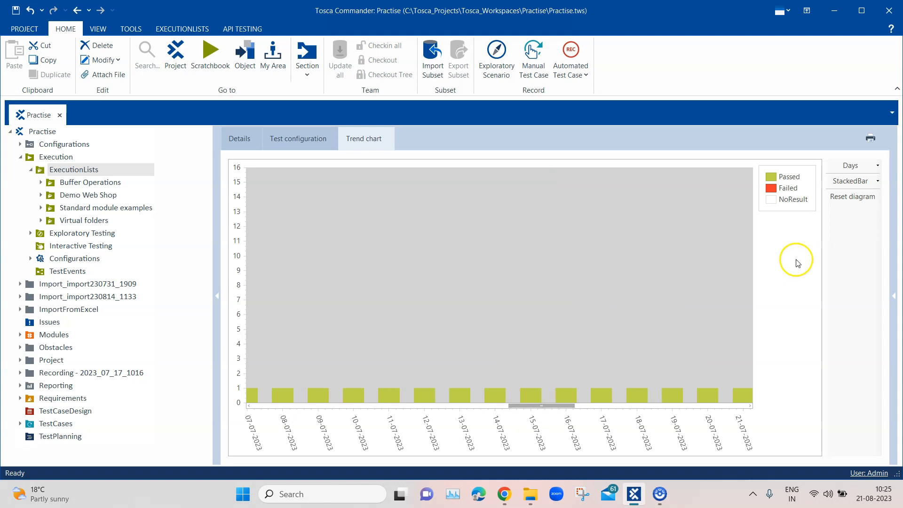
mouse_move(852, 197)
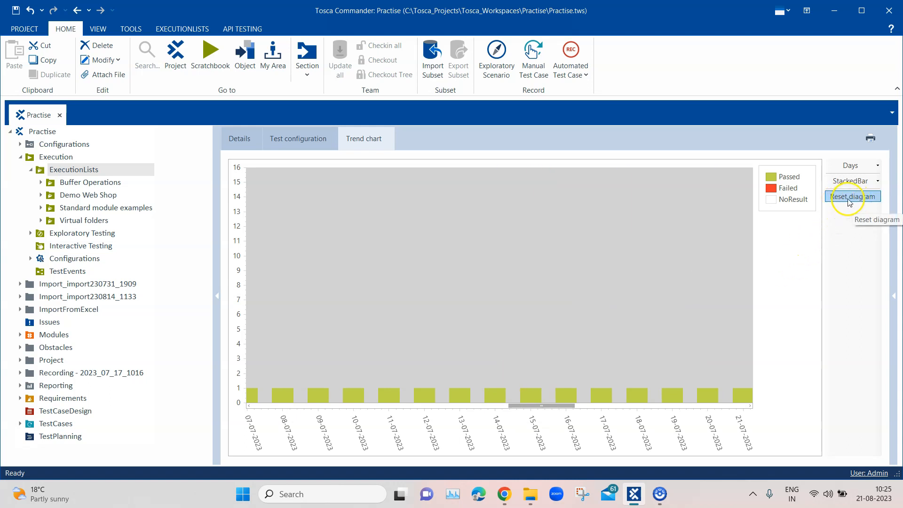
Reset the diagram and group the stacked results by Months for May–August.
click(854, 197)
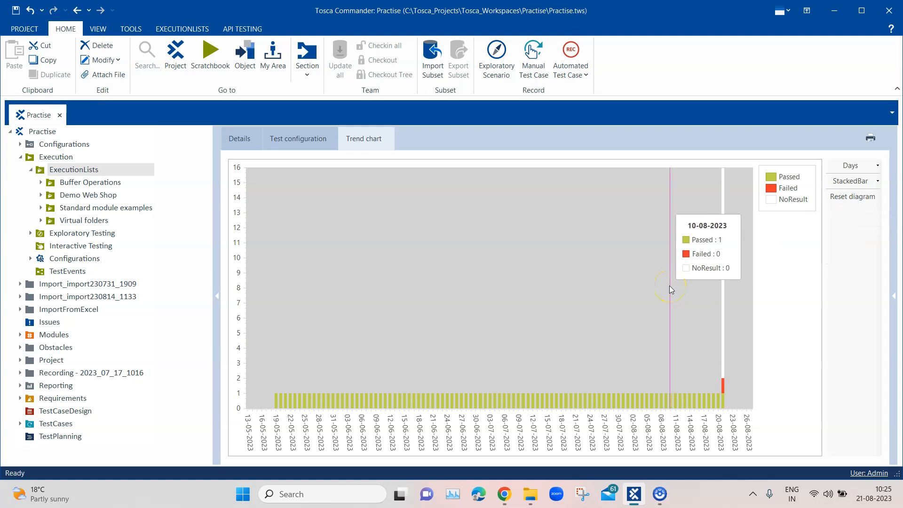
click(876, 166)
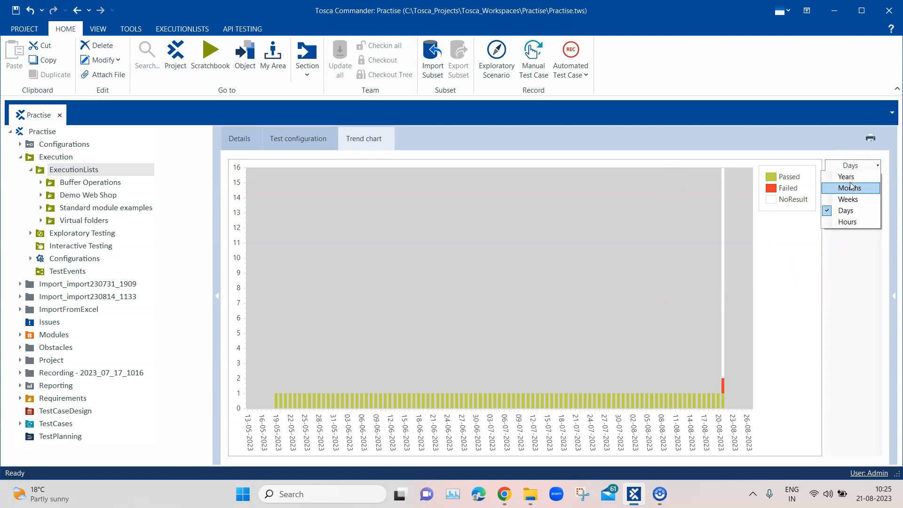
click(850, 188)
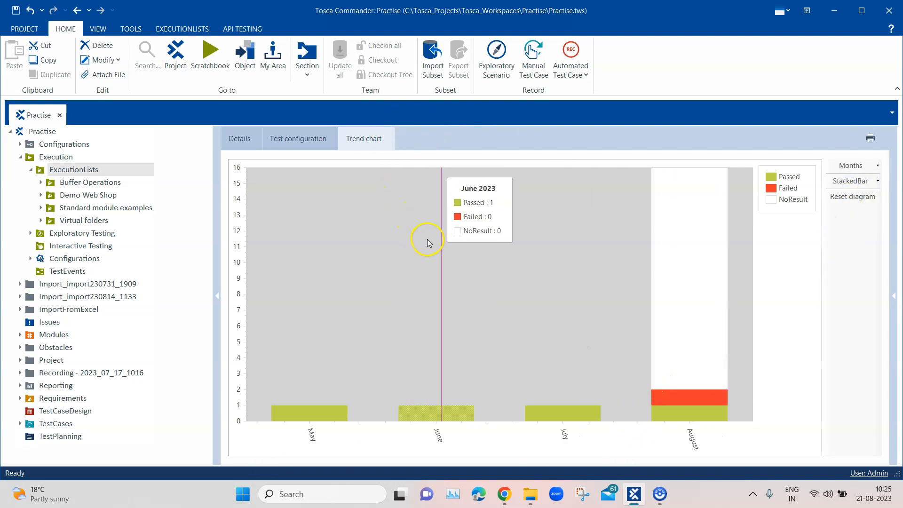
mouse_move(545, 271)
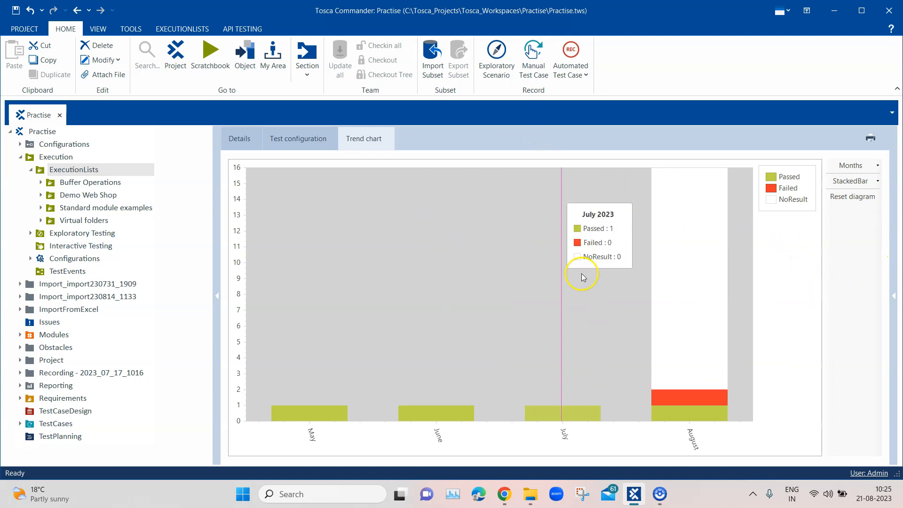
mouse_move(738, 258)
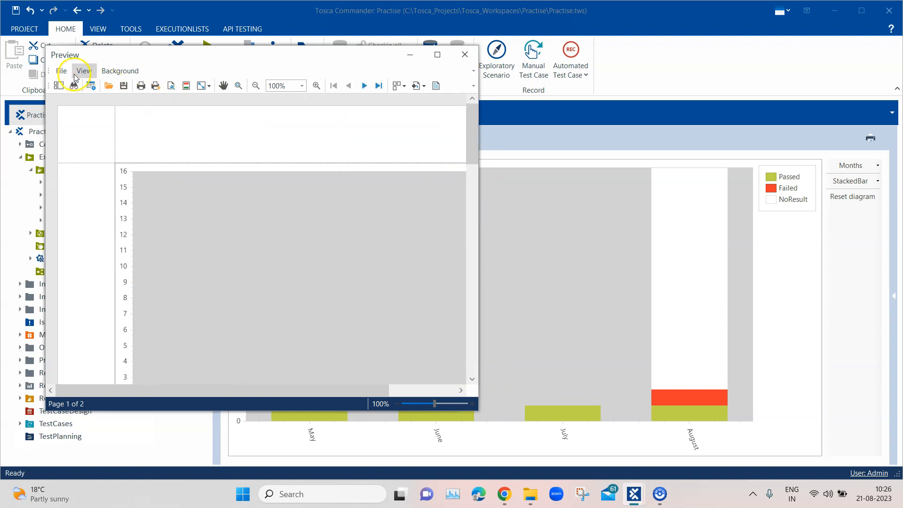
From the chart's print preview, list the Export Document file formats.
click(61, 71)
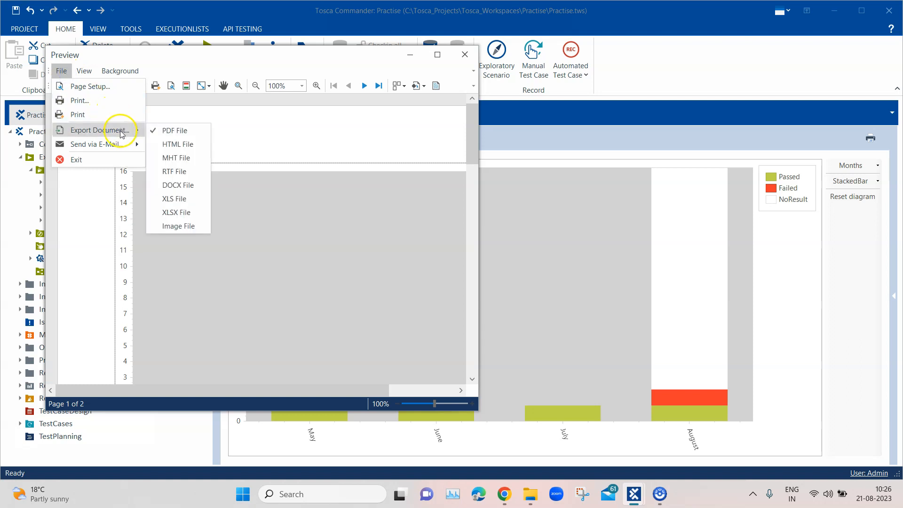
mouse_move(180, 144)
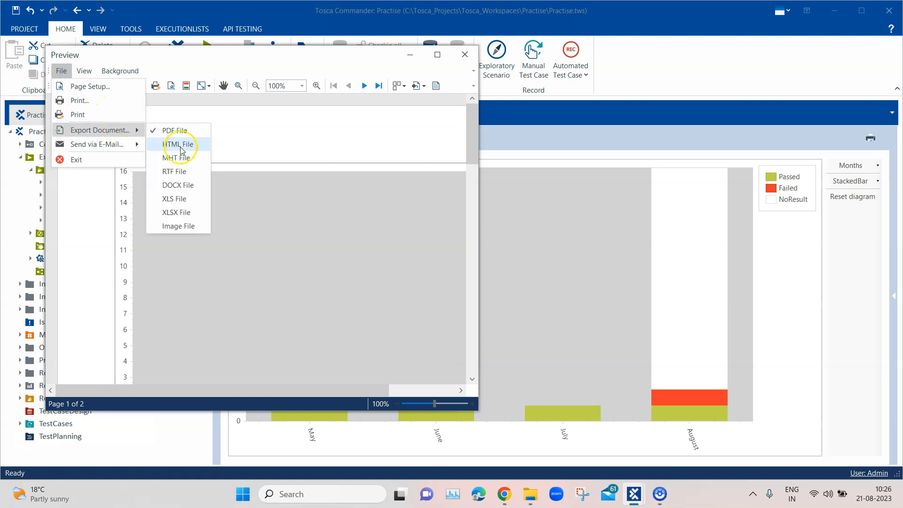
mouse_move(185, 198)
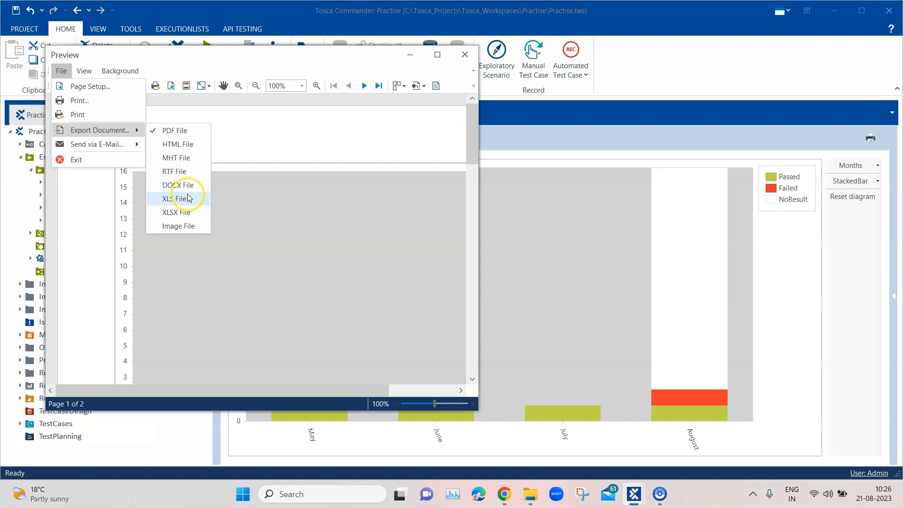
mouse_move(181, 226)
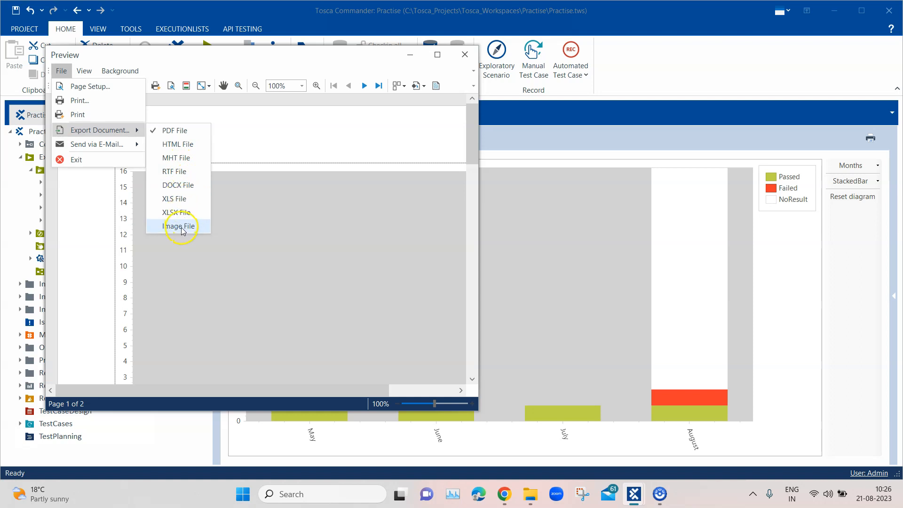
Choose HTML File export and accept the default HTML Export Options.
click(178, 144)
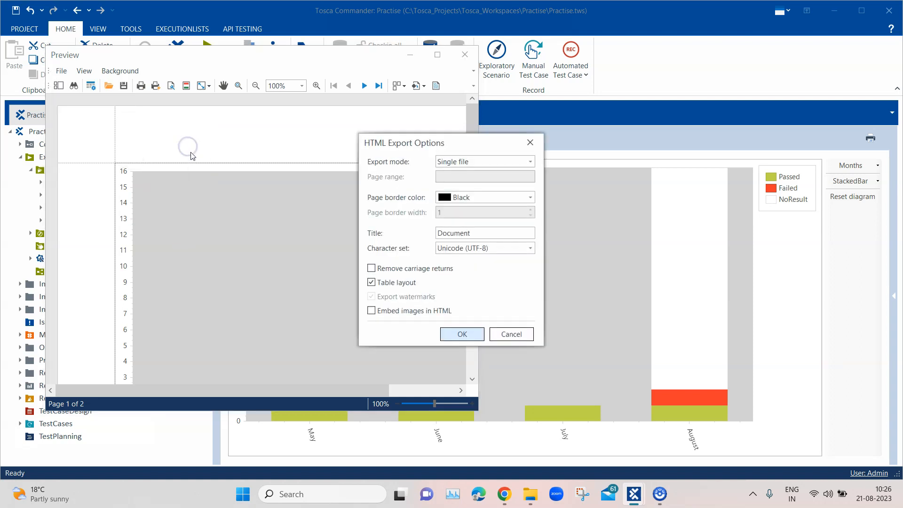
mouse_move(483, 134)
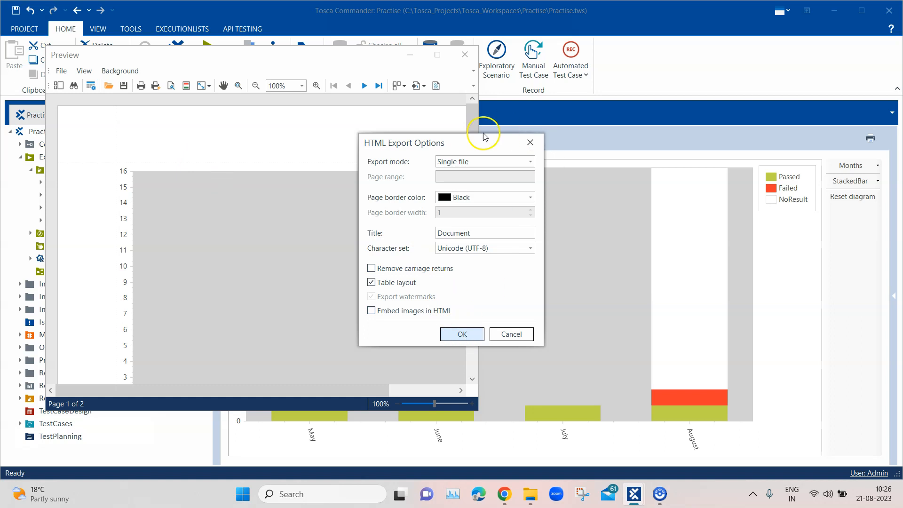
click(461, 334)
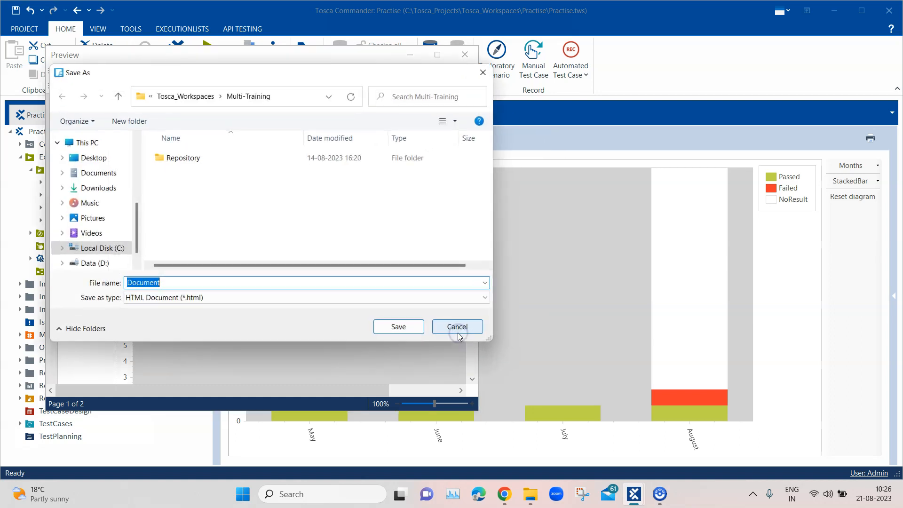
mouse_move(398, 327)
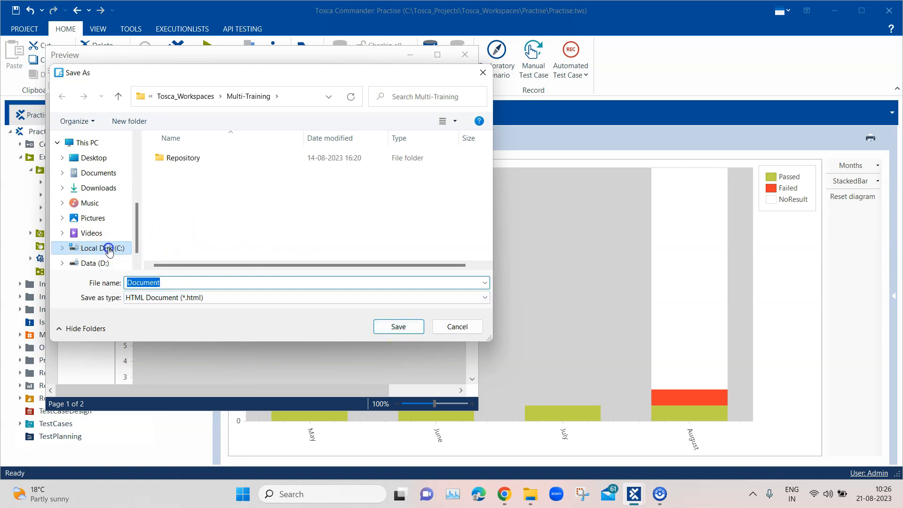
Save the export as 'Trend Chart' in C:\Training\Report.
click(107, 247)
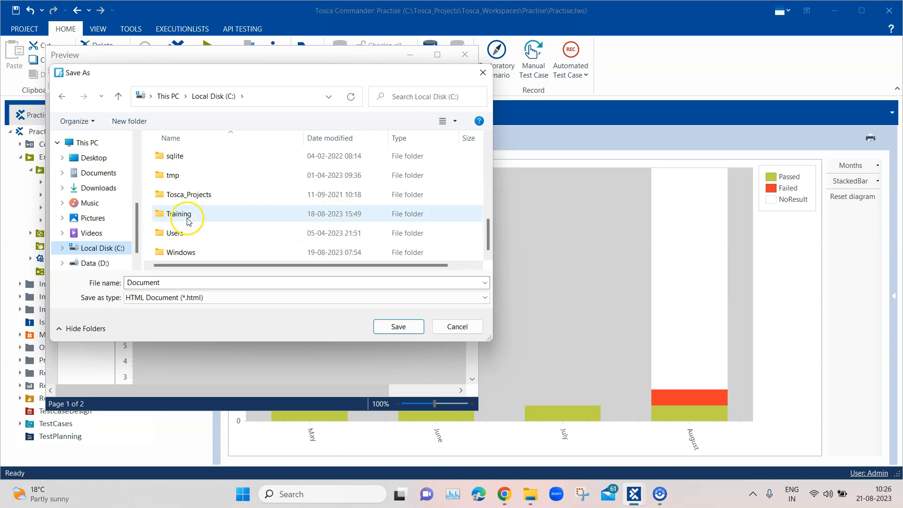
double_click(179, 214)
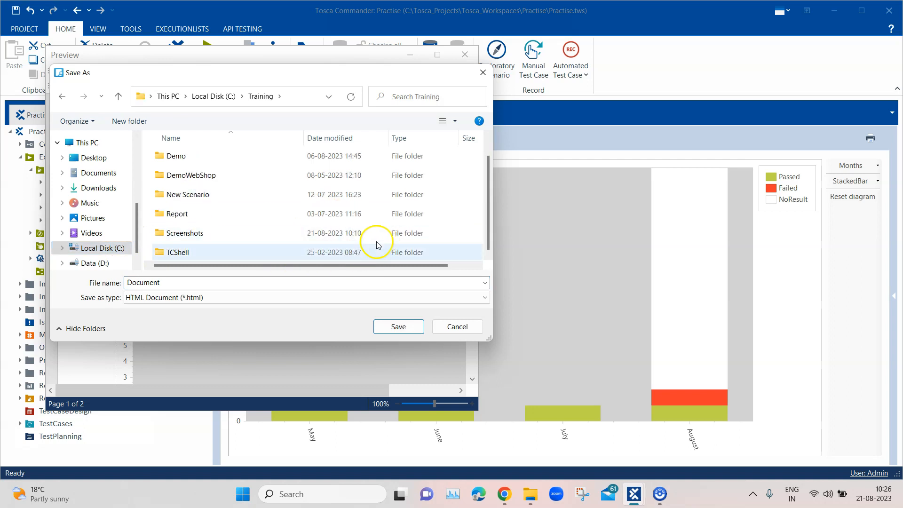
double_click(178, 214)
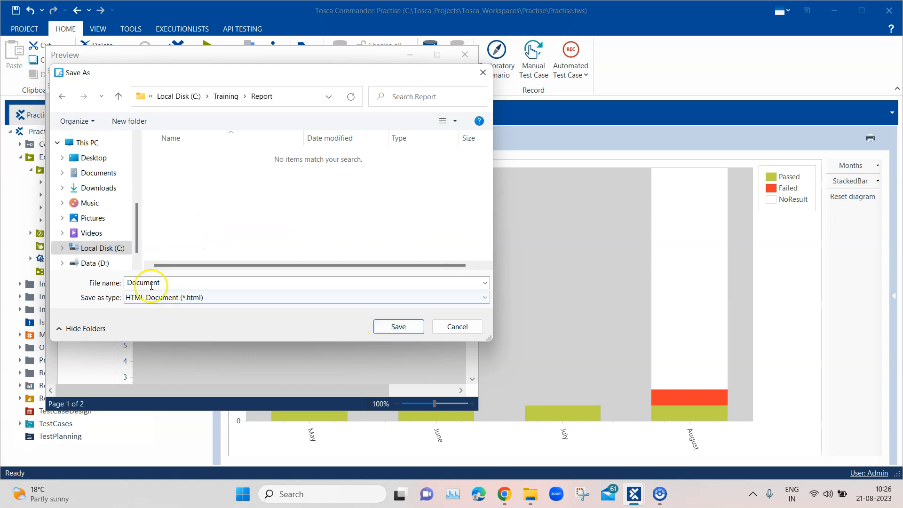
text(Trend Chart)
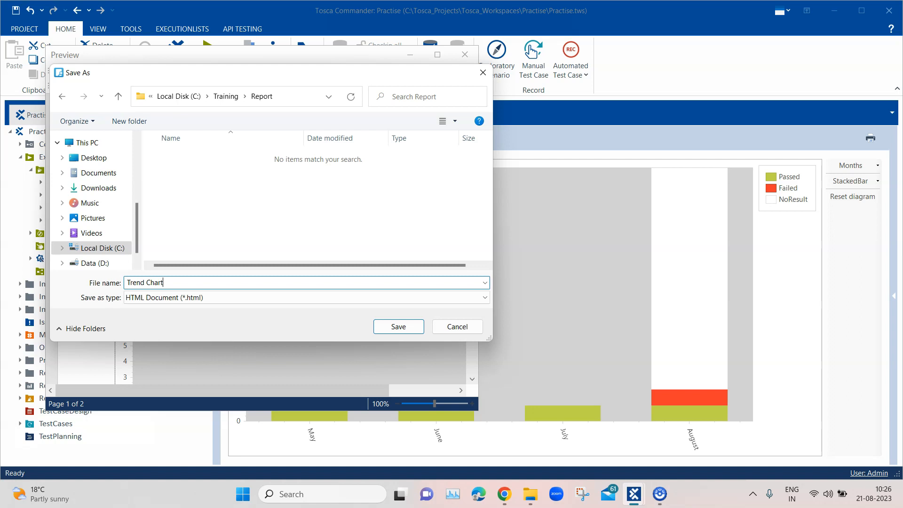
click(398, 326)
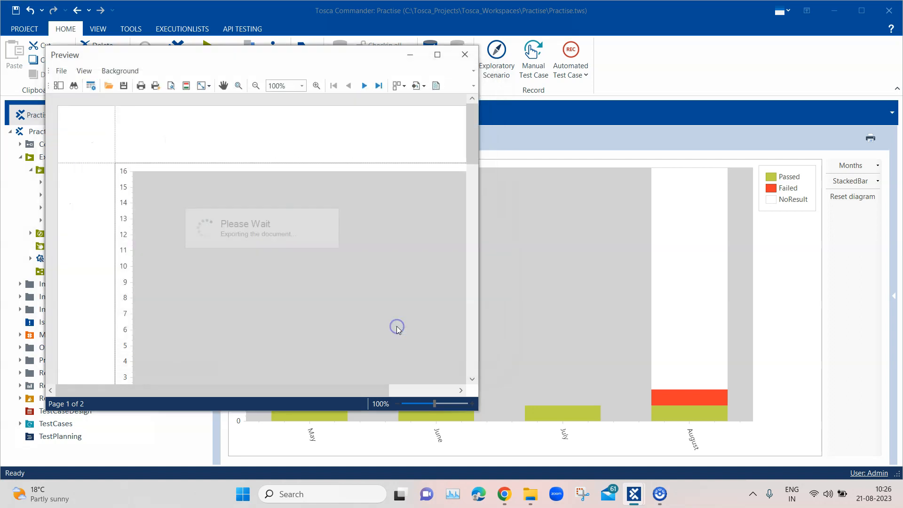
View the exported Trend Chart.html in Chrome with the May–August stacked bars.
click(464, 54)
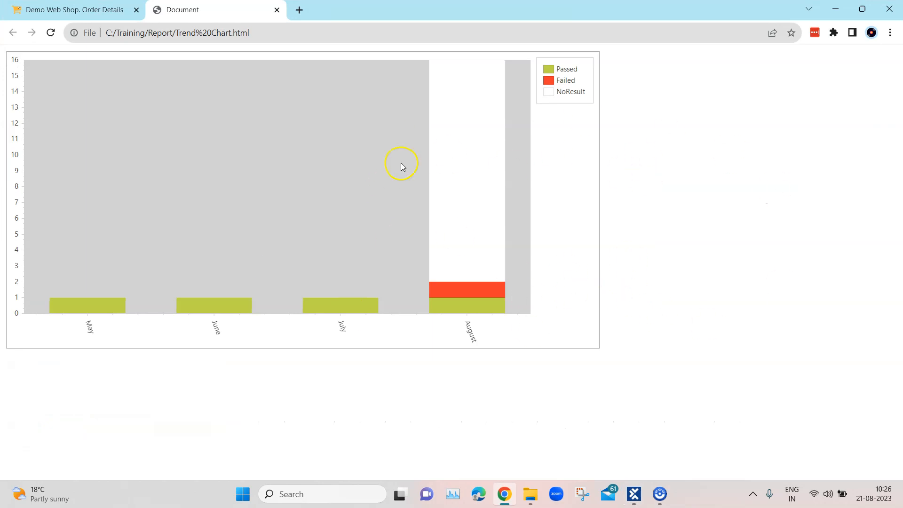
mouse_move(291, 145)
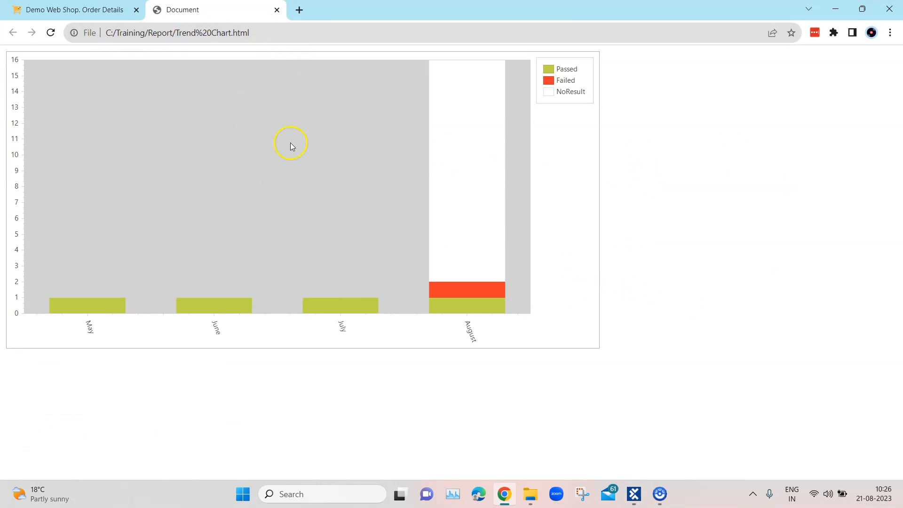
mouse_move(240, 153)
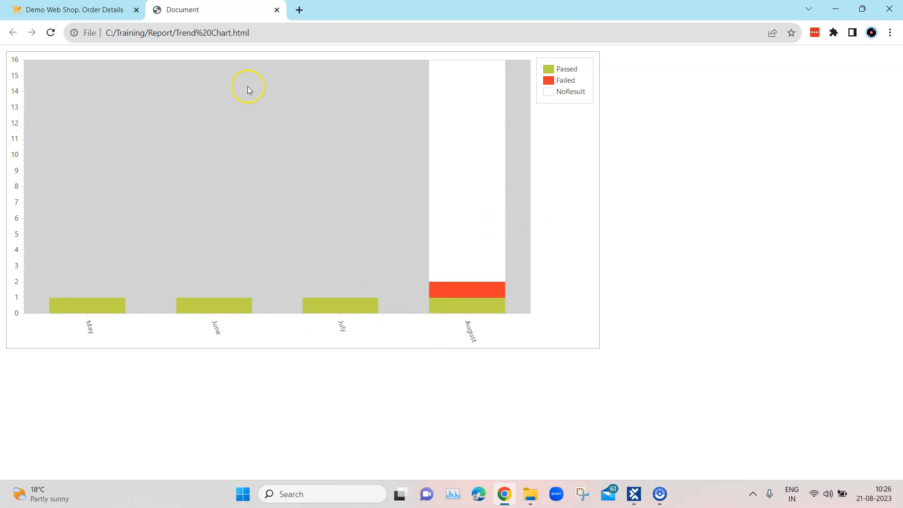
mouse_move(542, 263)
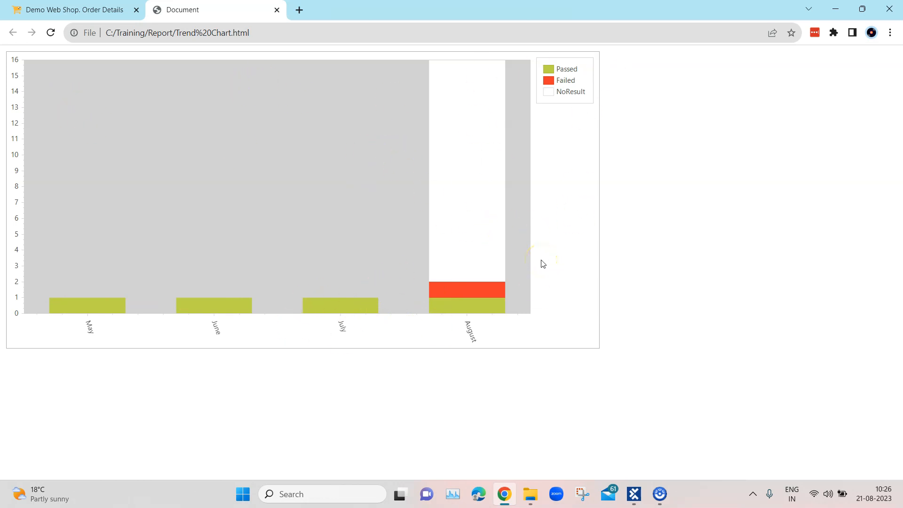